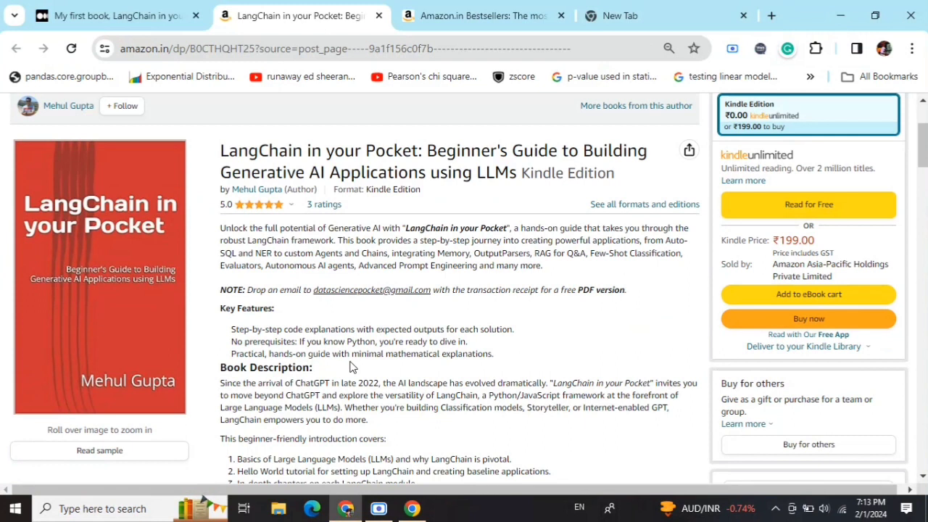
# Switch to the Amazon Bestsellers tab listing Introductory & Beginning Programming books
pyautogui.click(481, 15)
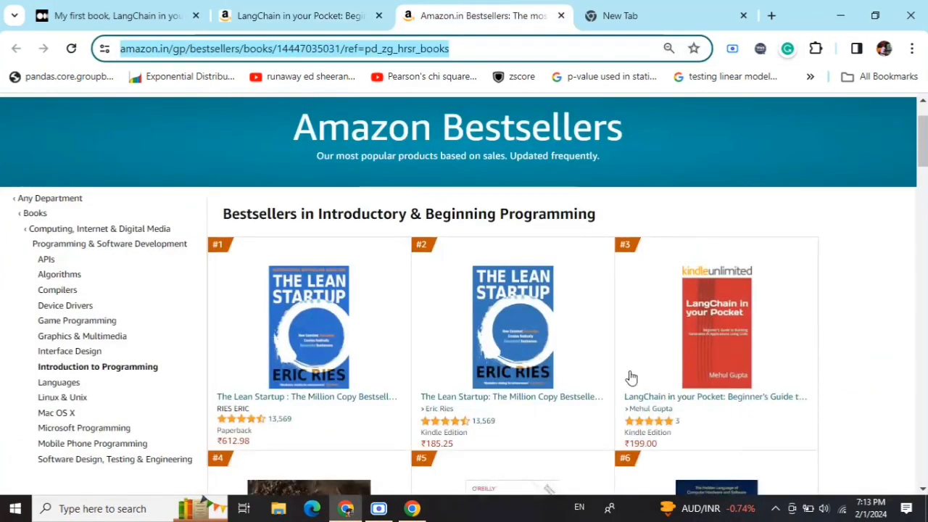
pyautogui.moveTo(776, 239)
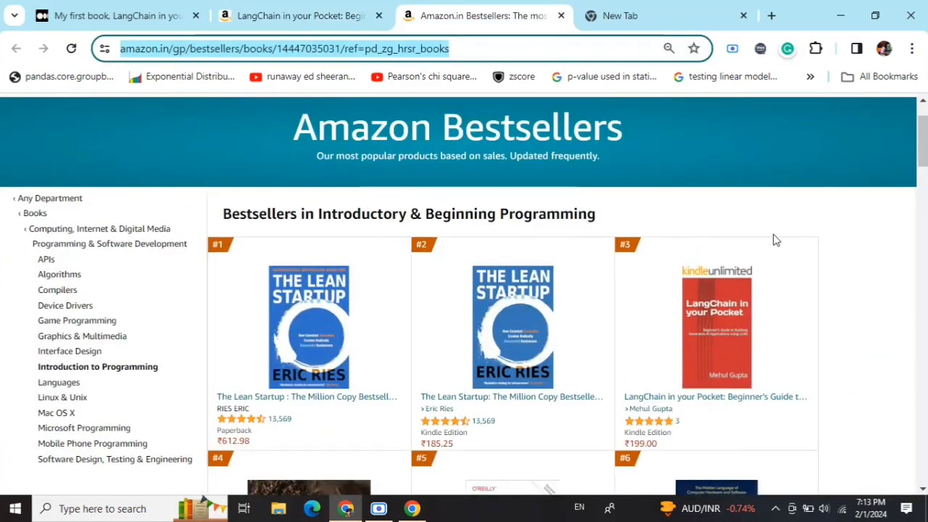
pyautogui.moveTo(694, 200)
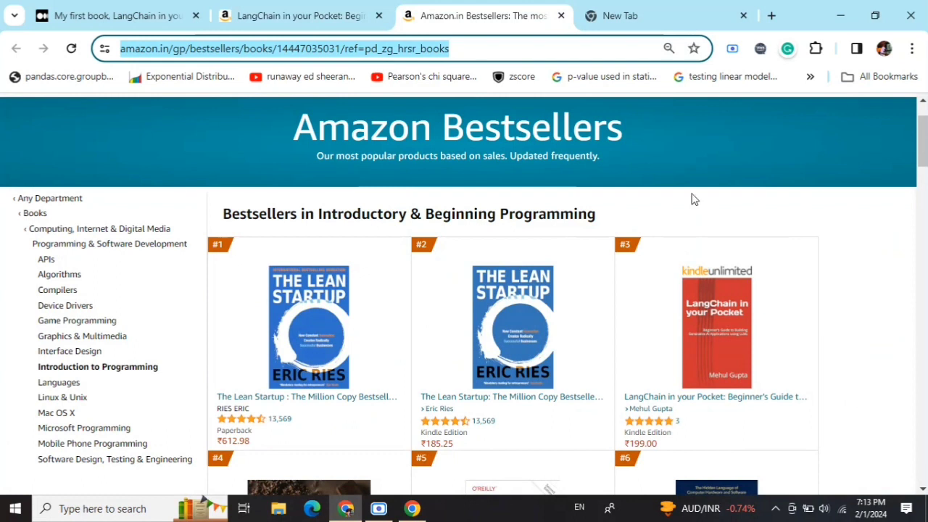
pyautogui.moveTo(302, 15)
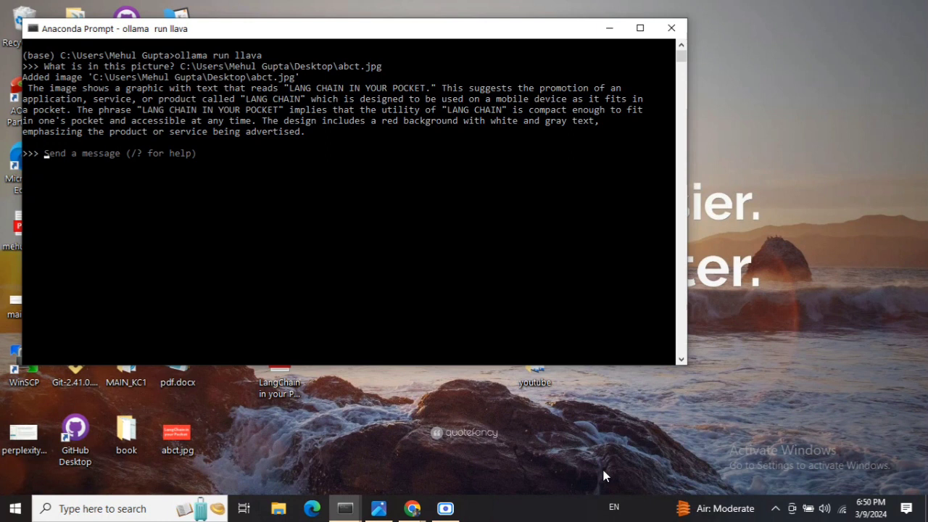
pyautogui.moveTo(325, 87)
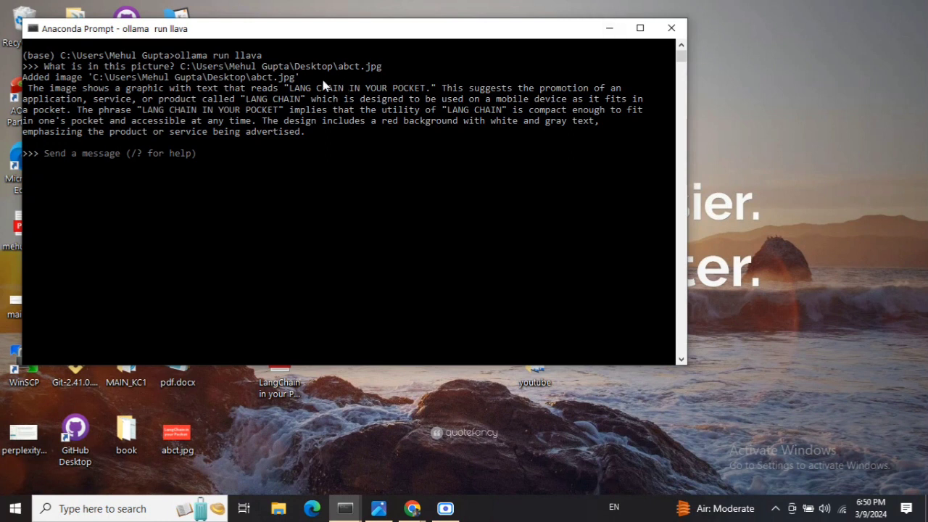
pyautogui.moveTo(261, 61)
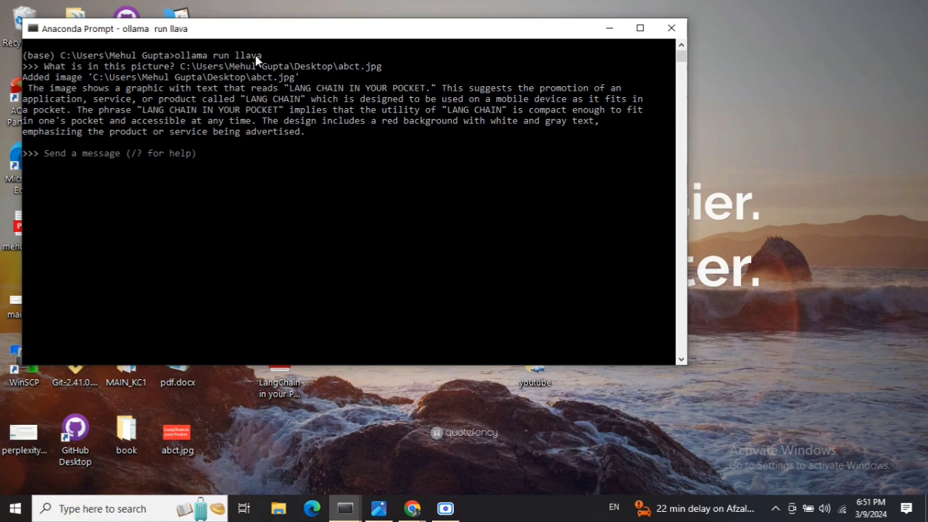
pyautogui.moveTo(90, 78)
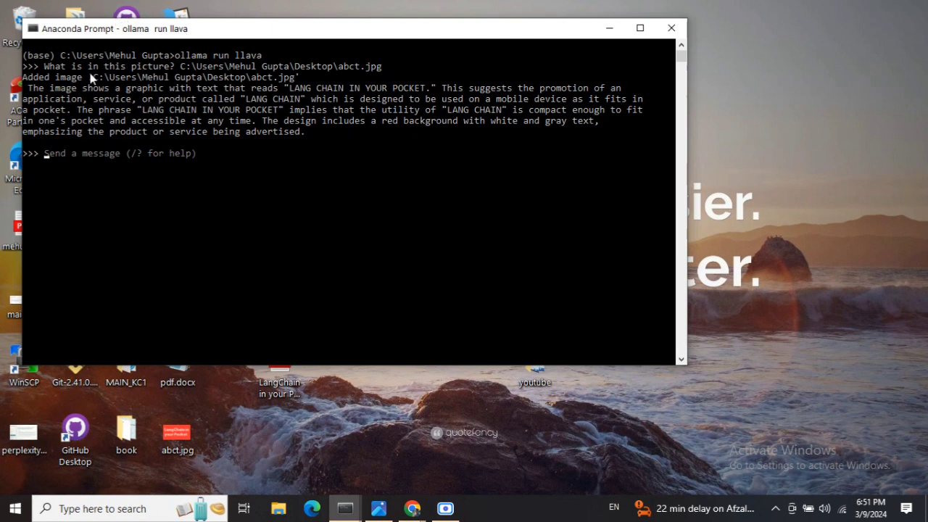
pyautogui.moveTo(91, 78)
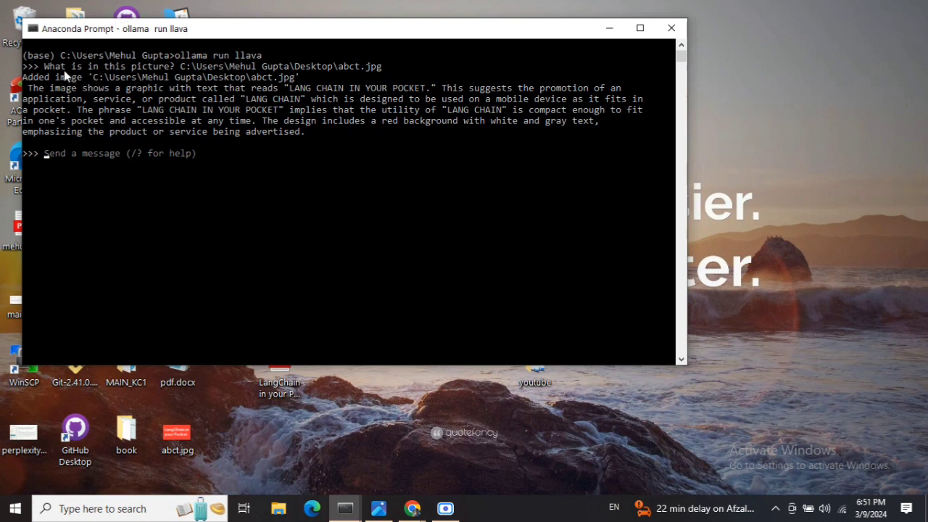
pyautogui.moveTo(104, 78)
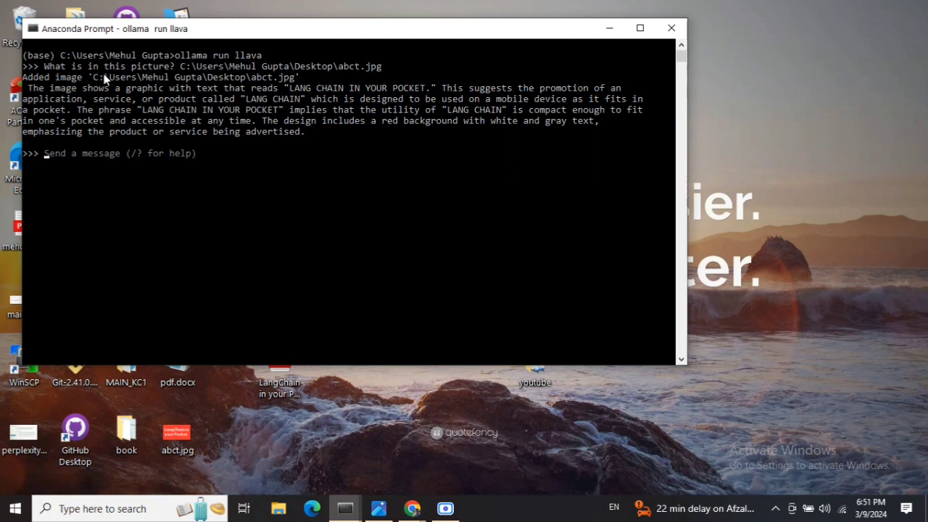
pyautogui.moveTo(179, 78)
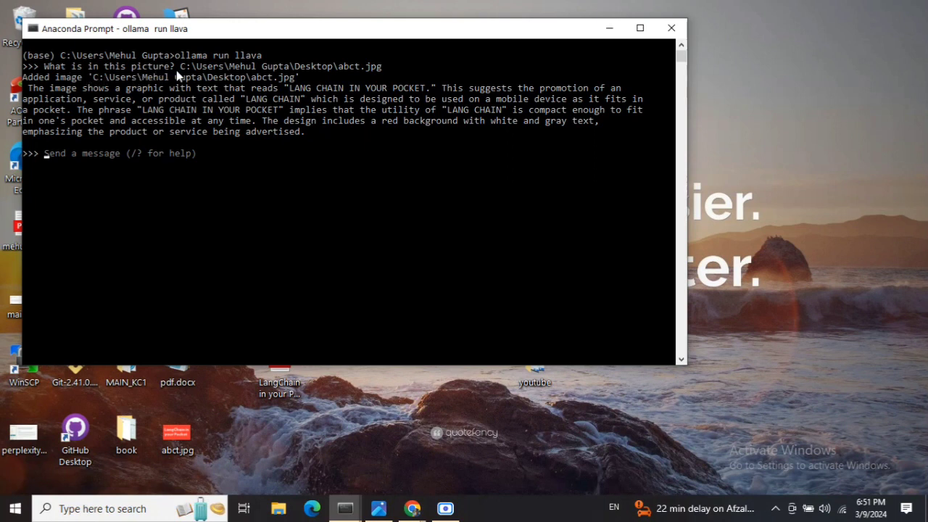
pyautogui.moveTo(418, 486)
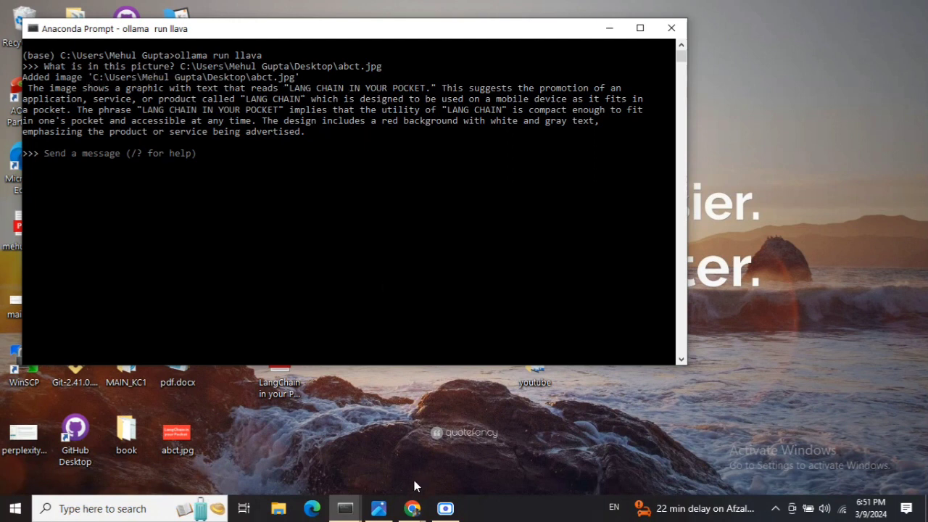
# View the abct.jpg cover image from the desktop in the Photos viewer
pyautogui.doubleClick(176, 432)
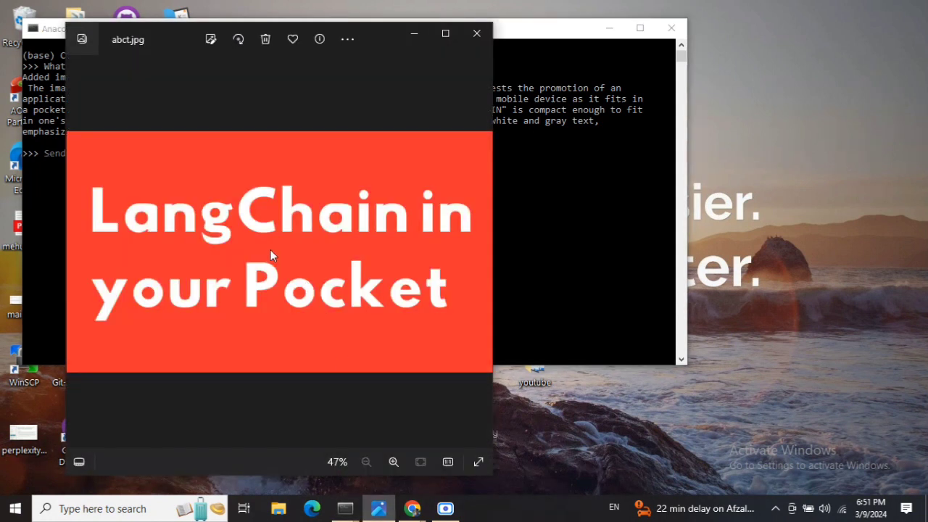
pyautogui.moveTo(415, 35)
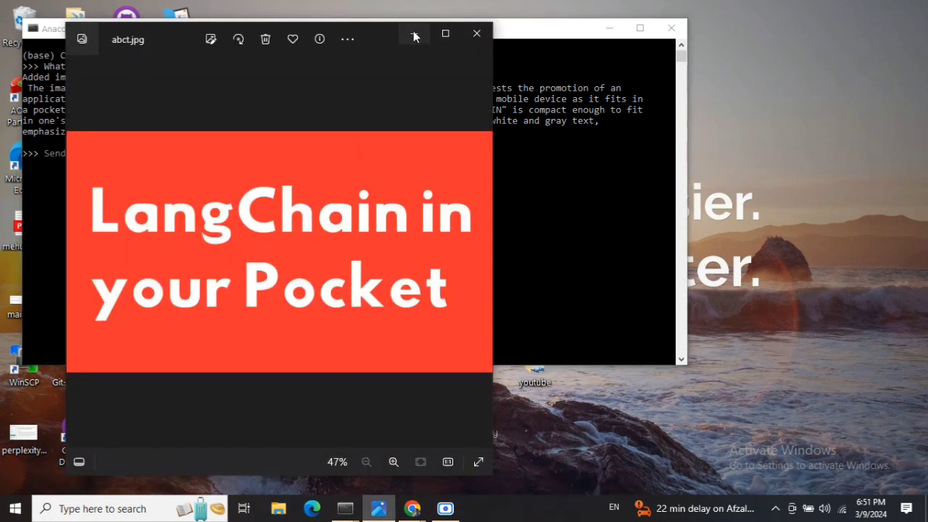
# Close the Photos window so LLaVA's description is fully visible again
pyautogui.click(475, 33)
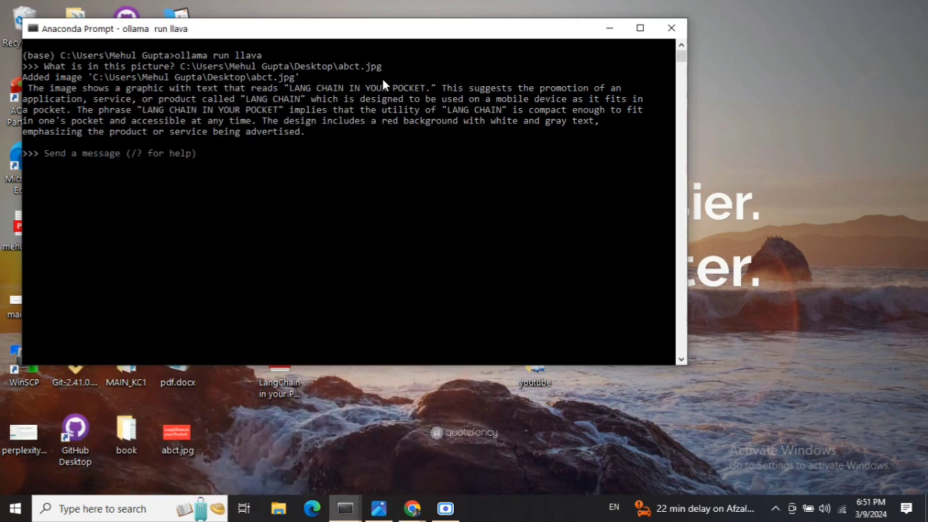
pyautogui.moveTo(84, 68)
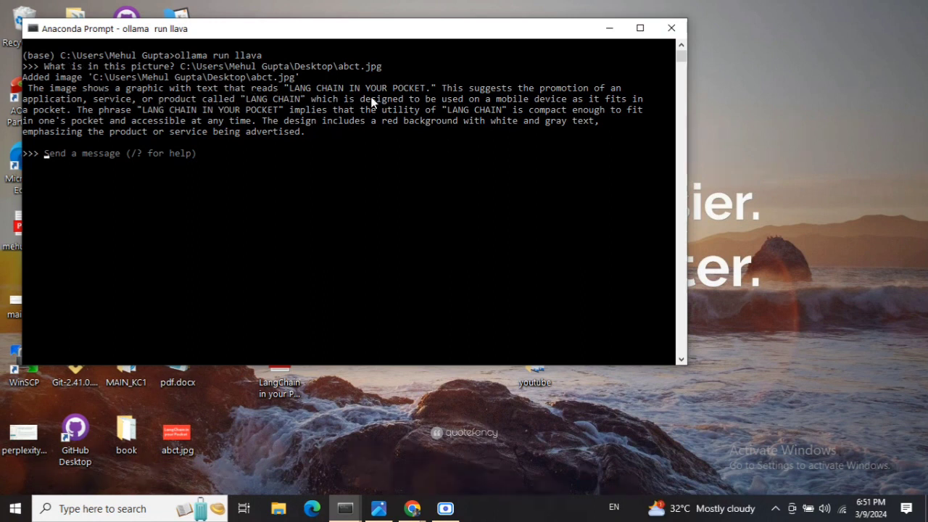
pyautogui.moveTo(404, 110)
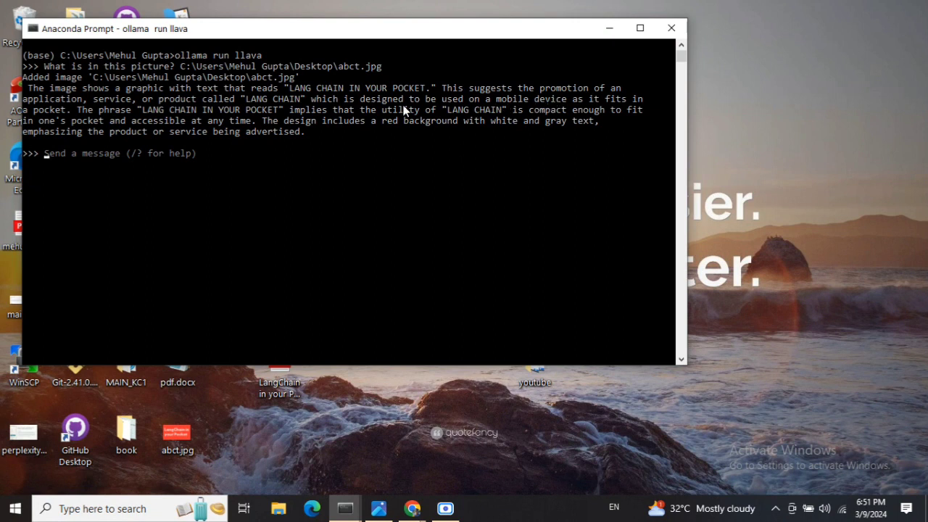
pyautogui.moveTo(239, 116)
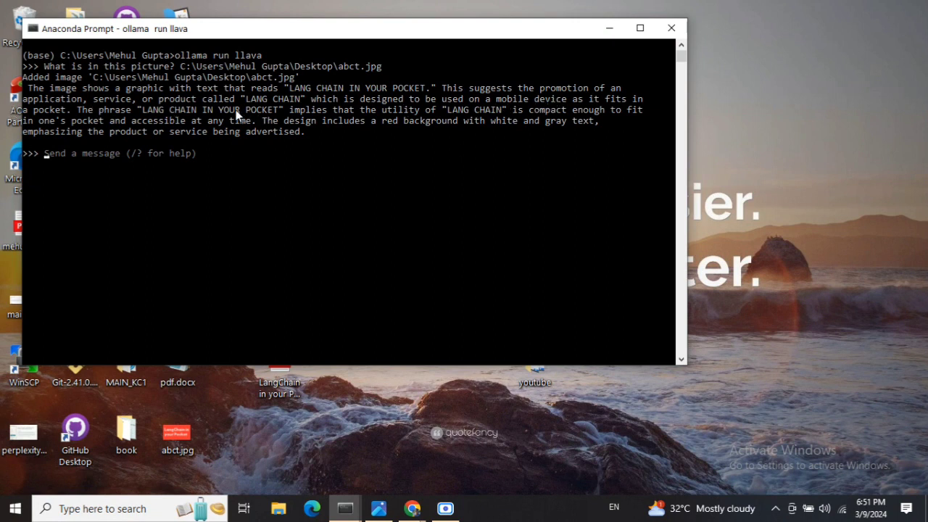
pyautogui.moveTo(481, 119)
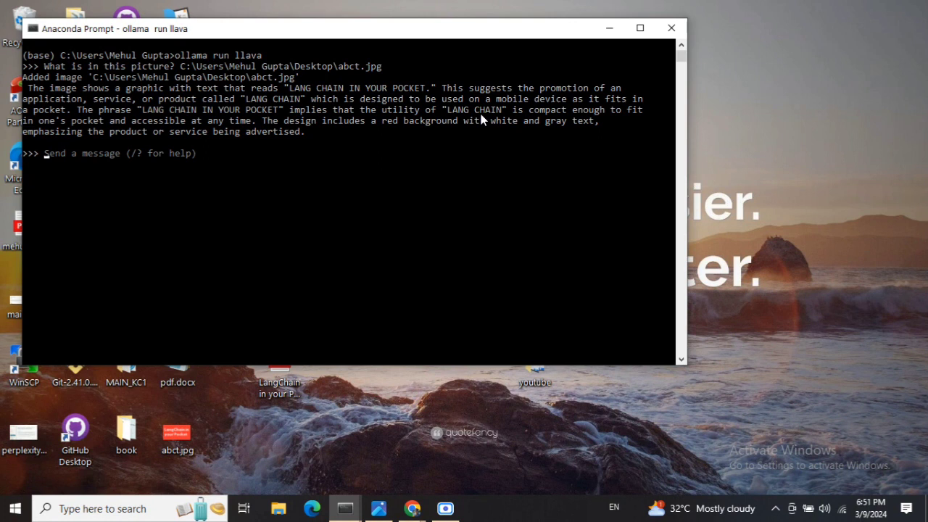
pyautogui.moveTo(189, 122)
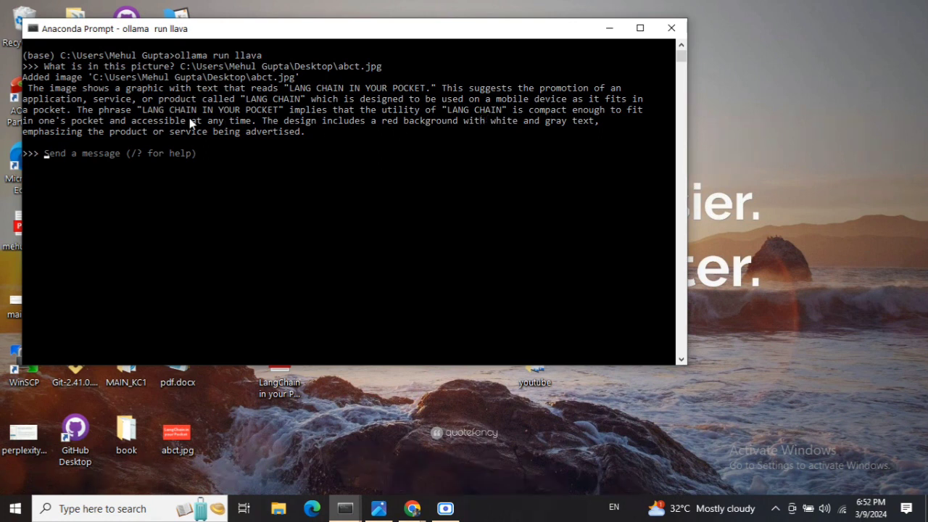
pyautogui.moveTo(409, 158)
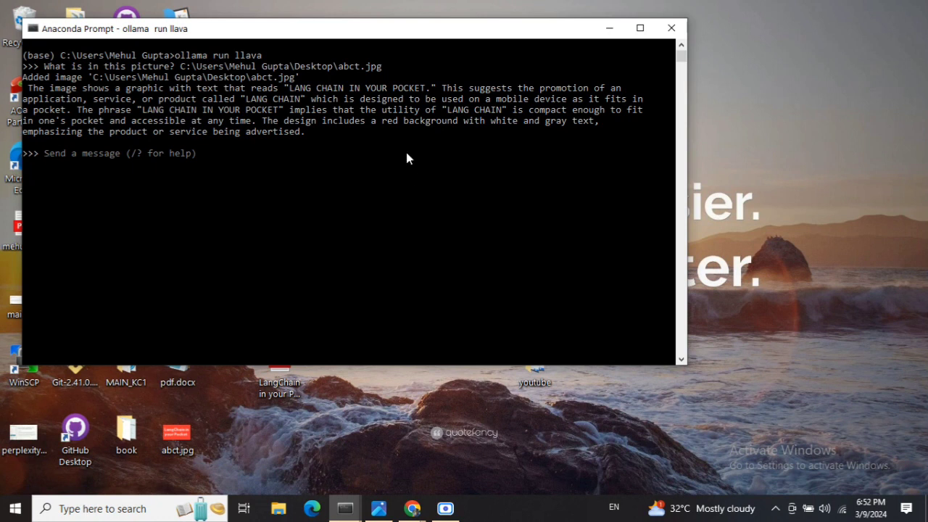
pyautogui.moveTo(564, 137)
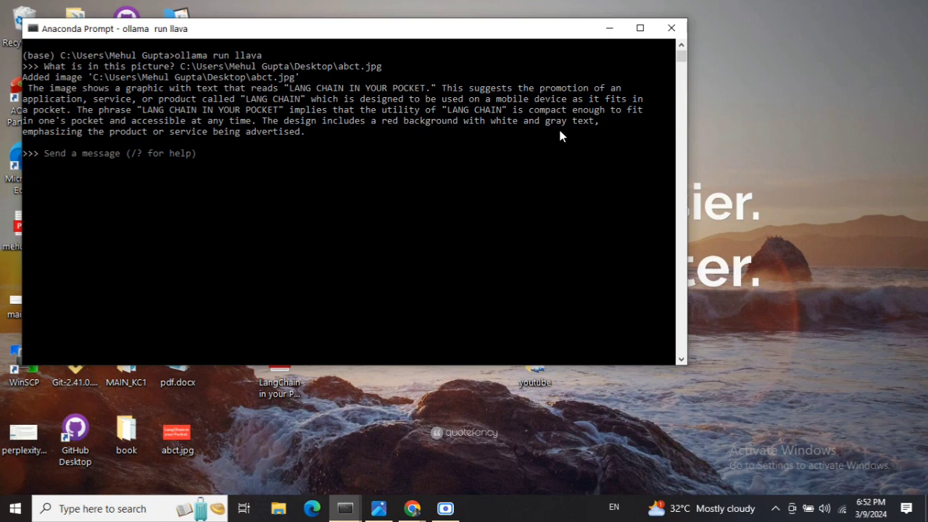
pyautogui.moveTo(504, 139)
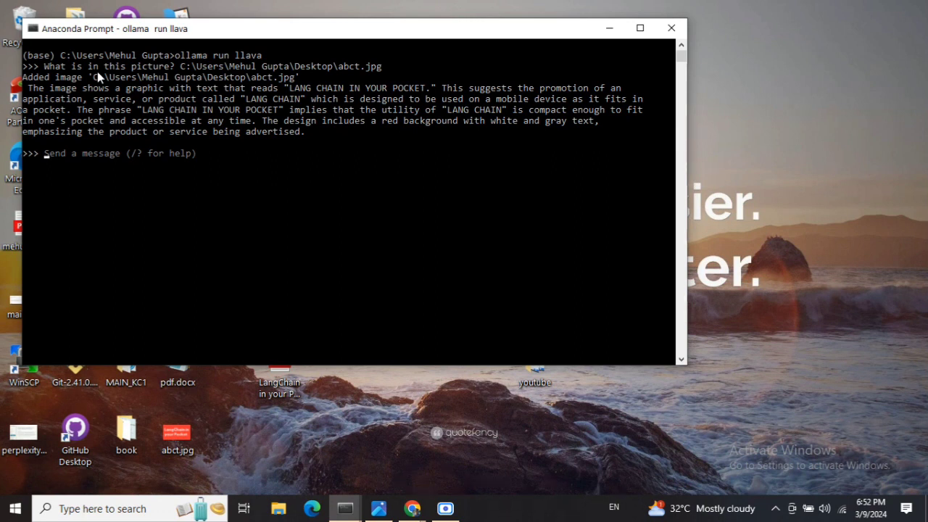
pyautogui.moveTo(67, 76)
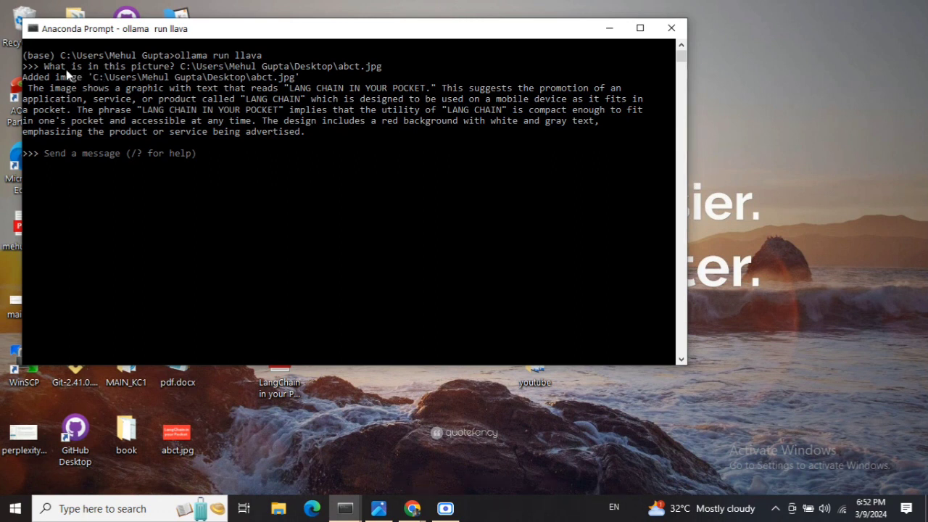
pyautogui.moveTo(306, 84)
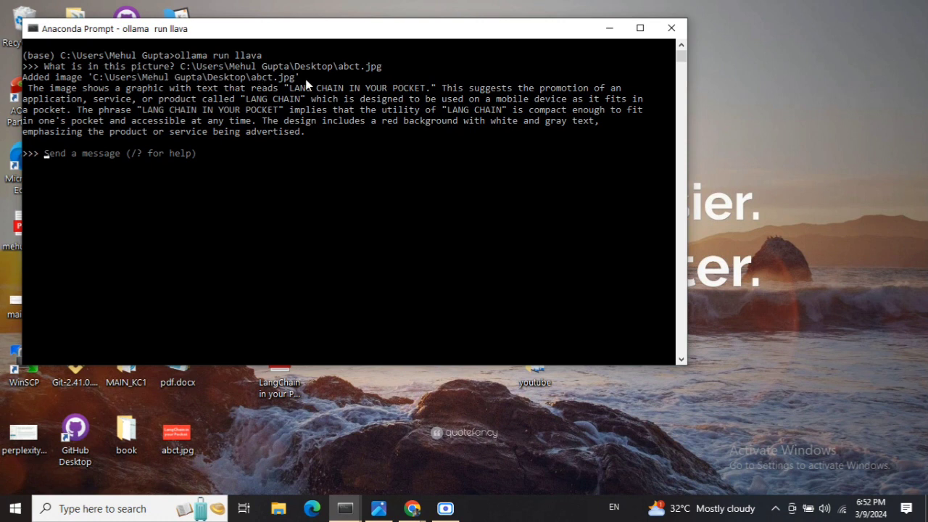
pyautogui.moveTo(397, 79)
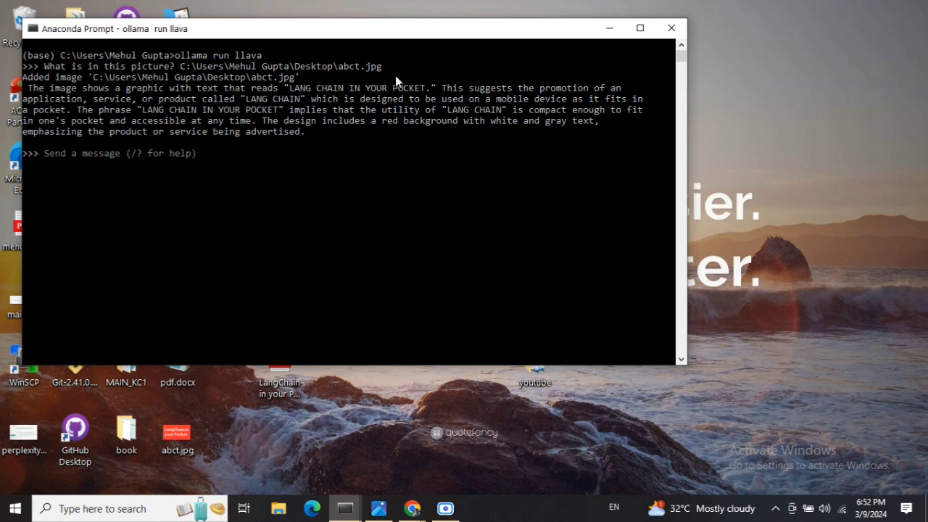